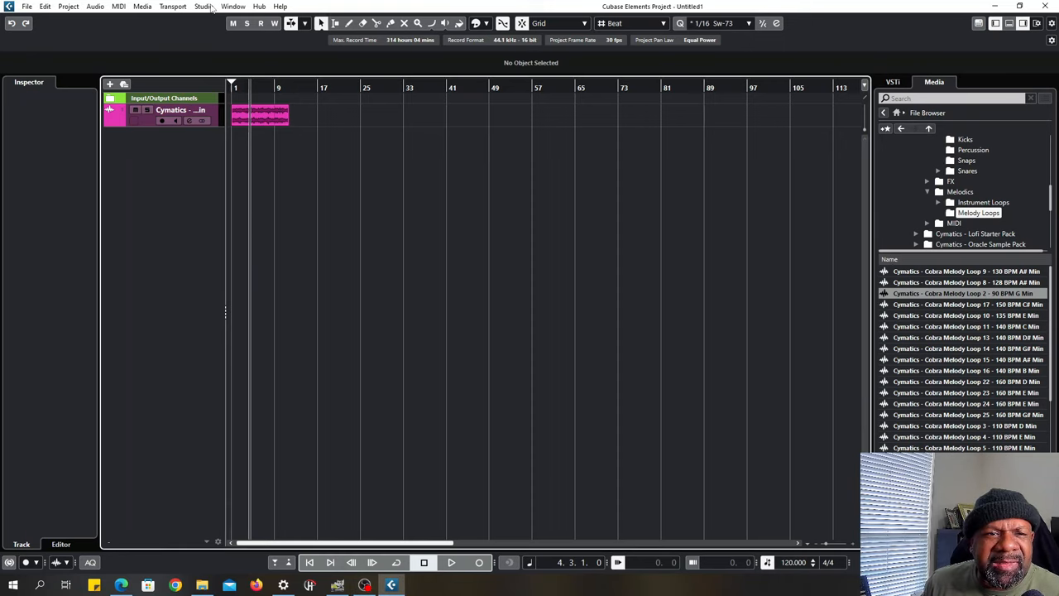
Step: Inspect the FL Studio ASIO device's ports in Studio Setup, then close it
left_click(202, 6)
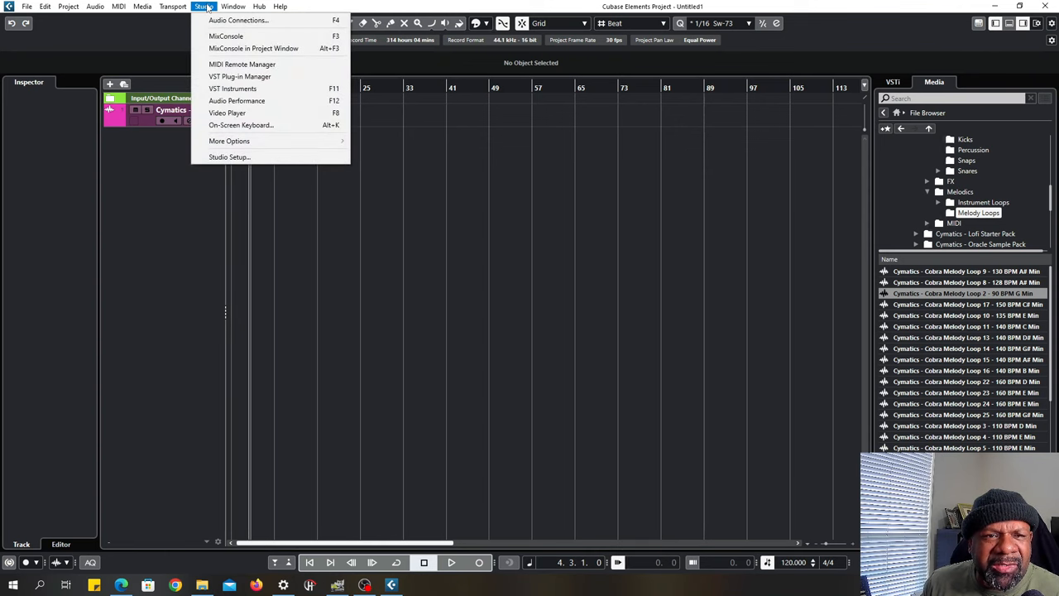
mouse_move(230, 157)
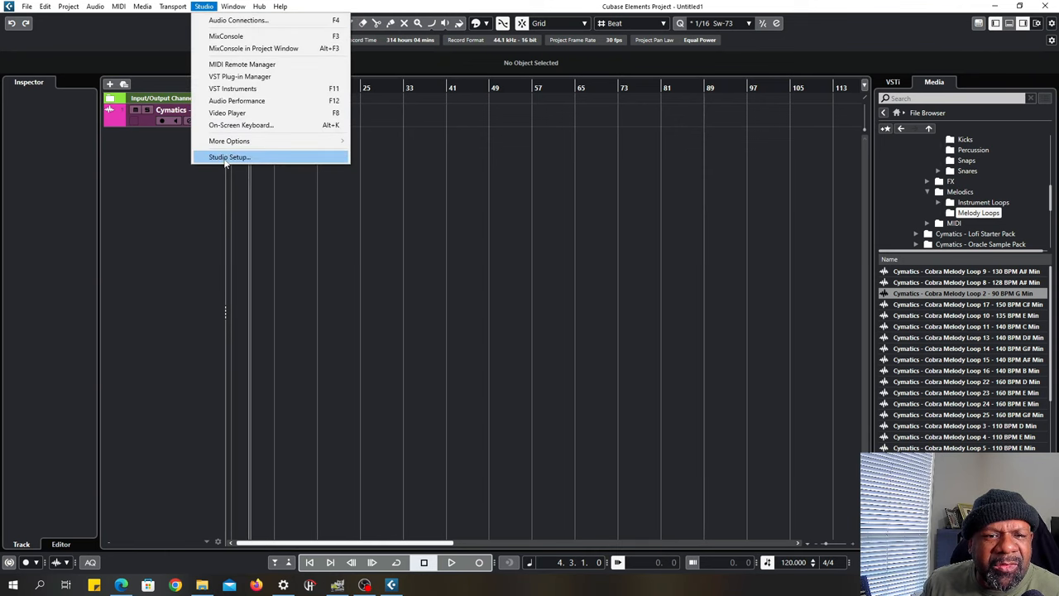
left_click(229, 156)
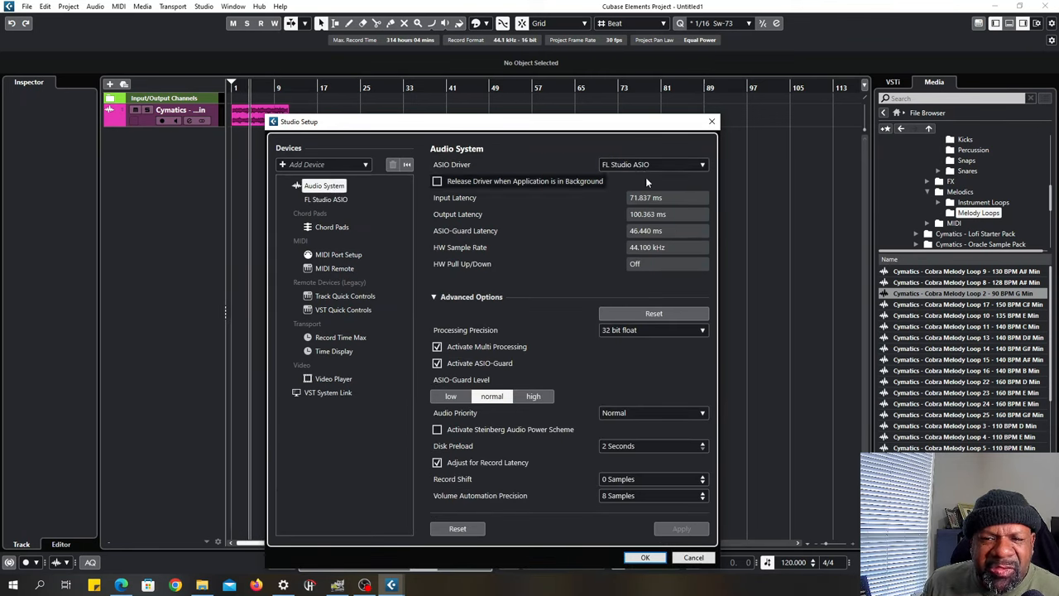
left_click(325, 200)
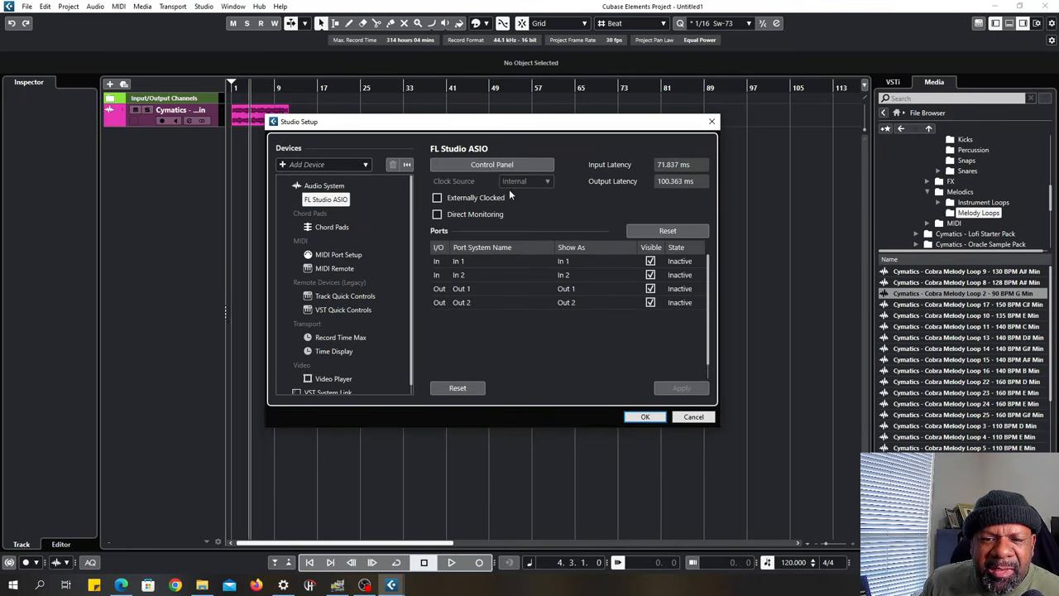
mouse_move(635, 301)
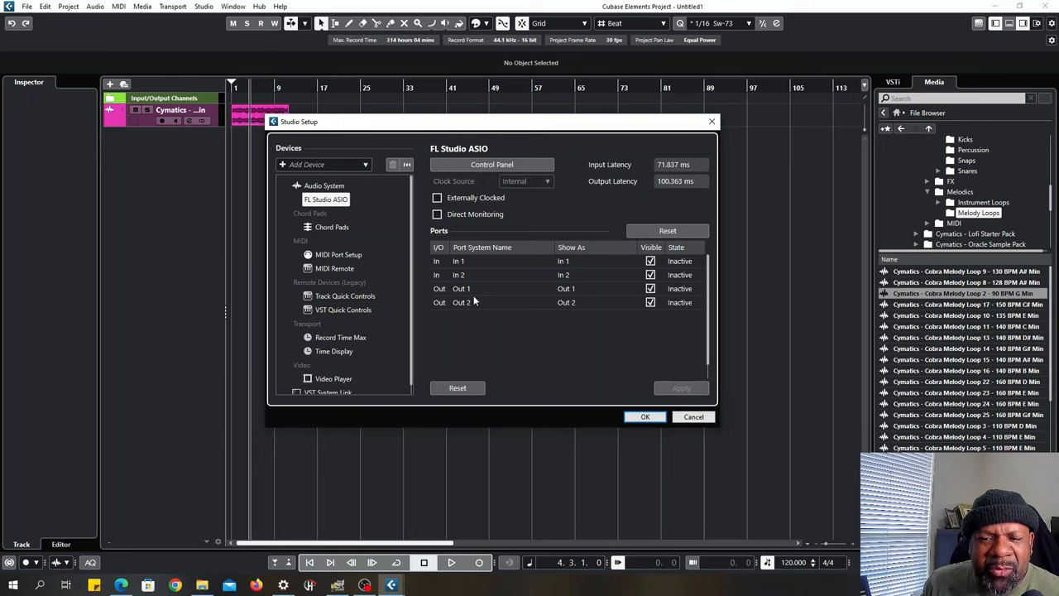
mouse_move(471, 302)
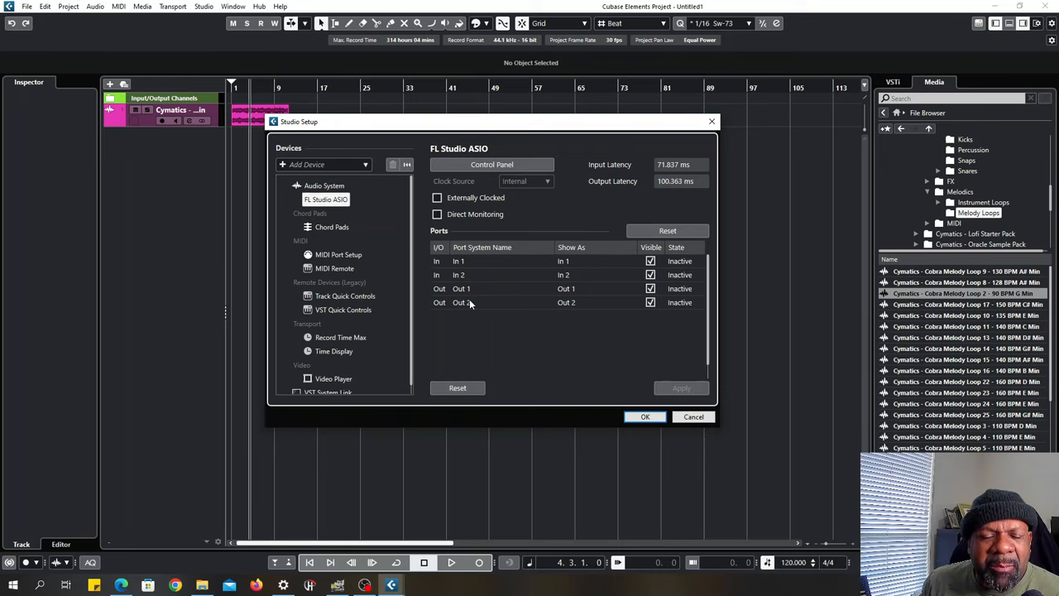
mouse_move(646, 379)
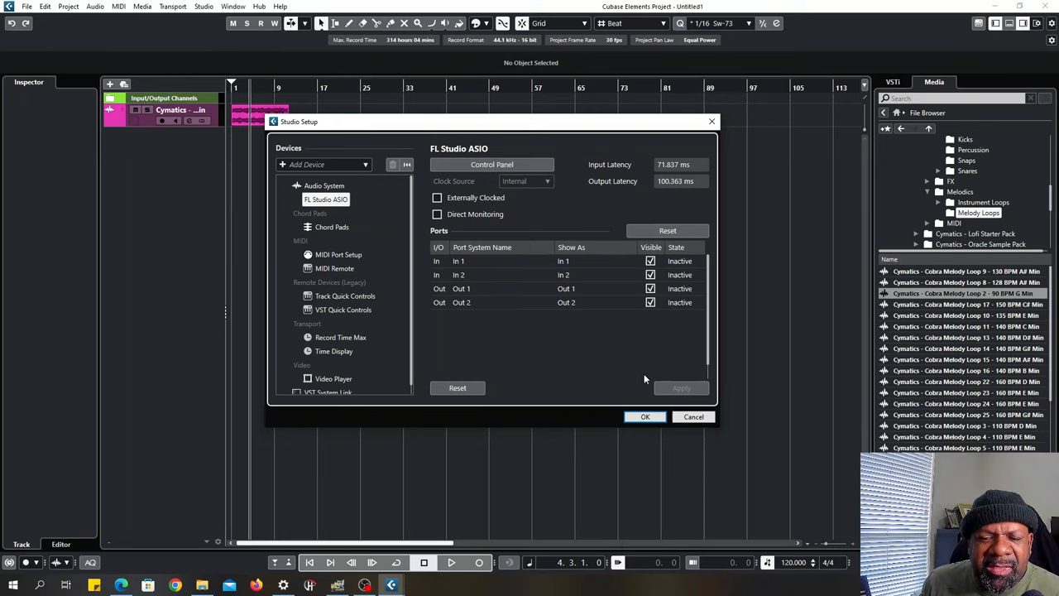
left_click(646, 416)
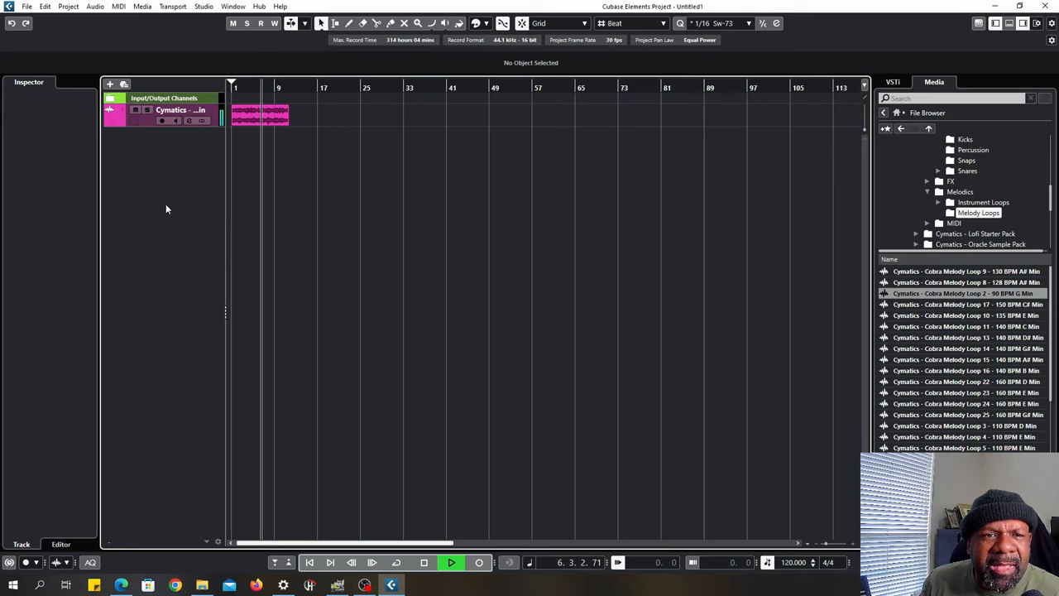
Step: Stop project playback and reopen Studio Setup for the audio devices
left_click(424, 563)
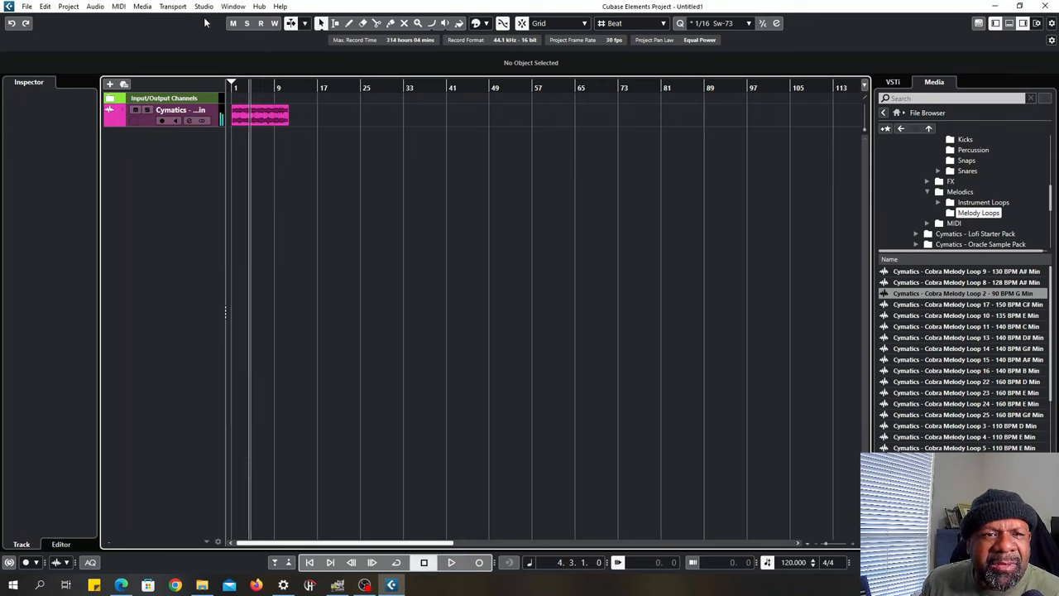
left_click(204, 7)
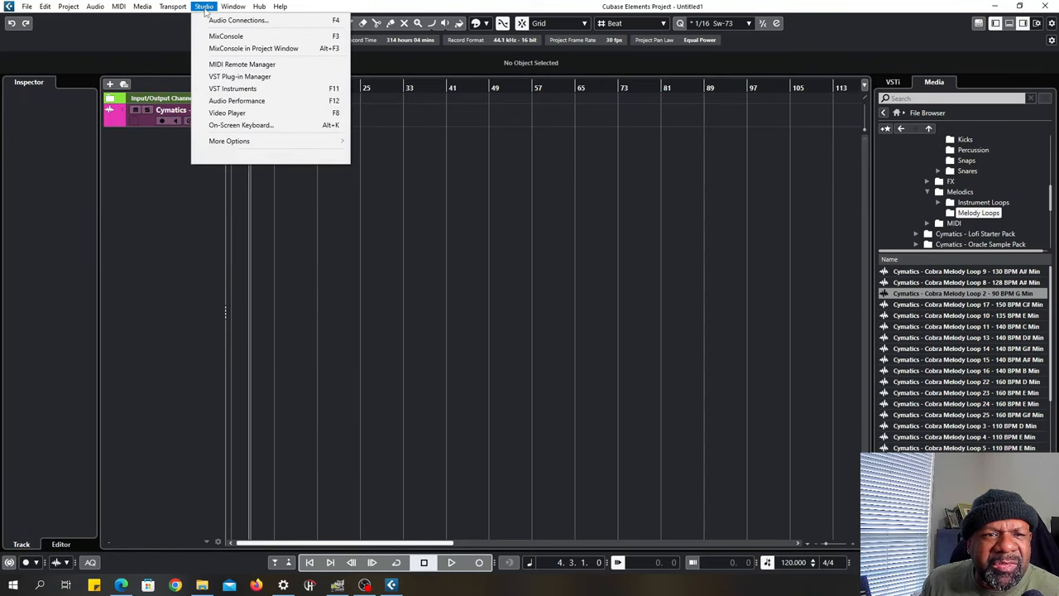
left_click(238, 20)
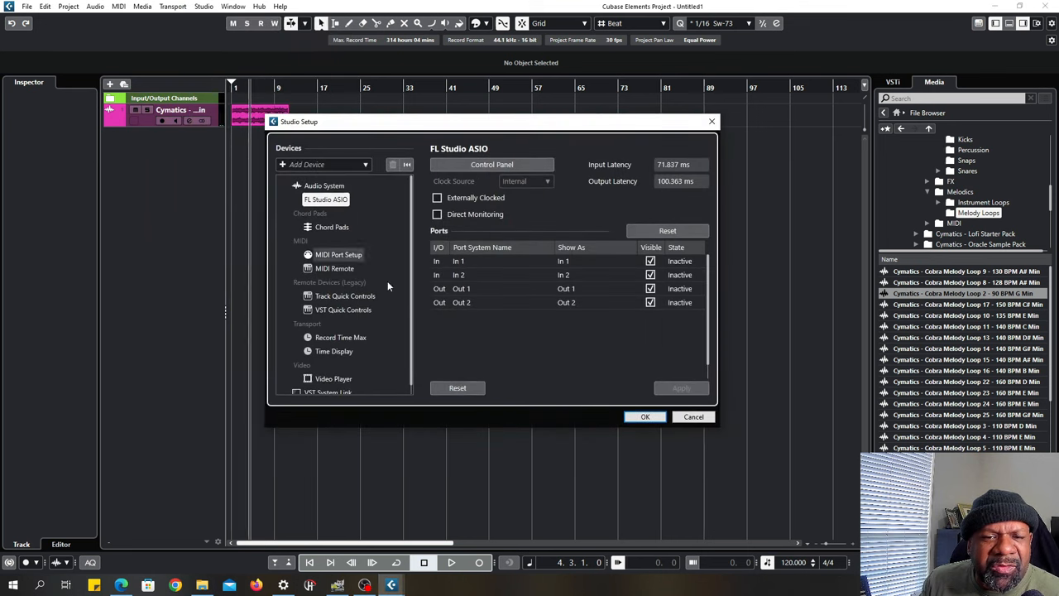
mouse_move(323, 213)
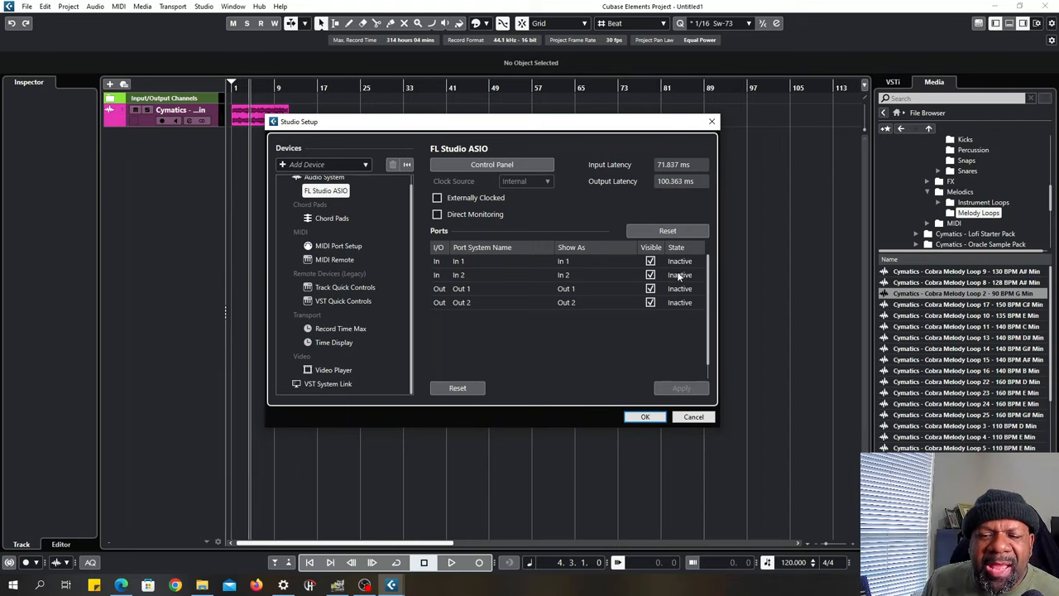
mouse_move(678, 277)
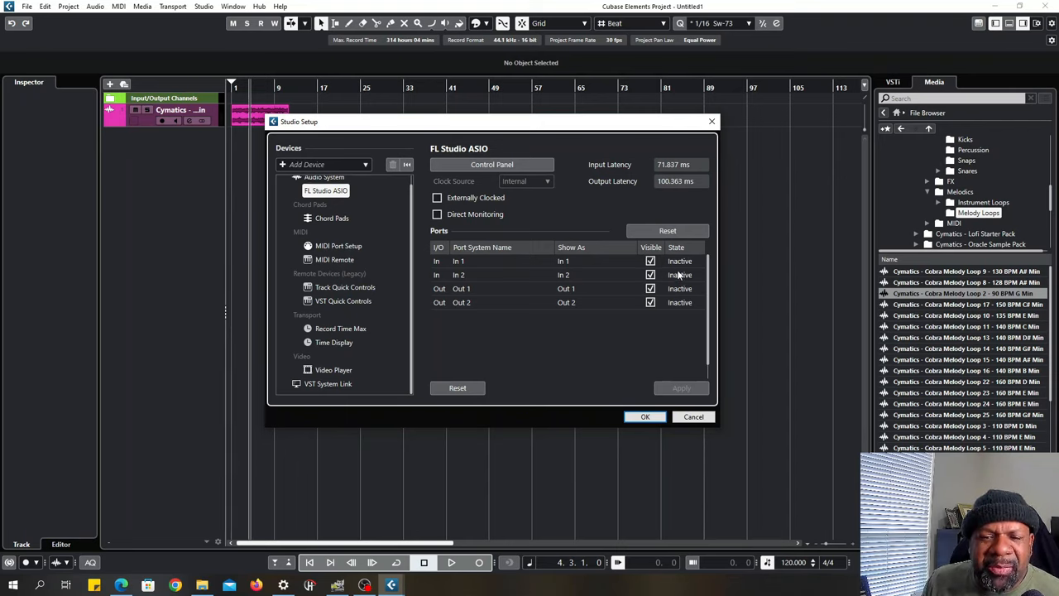
mouse_move(459, 260)
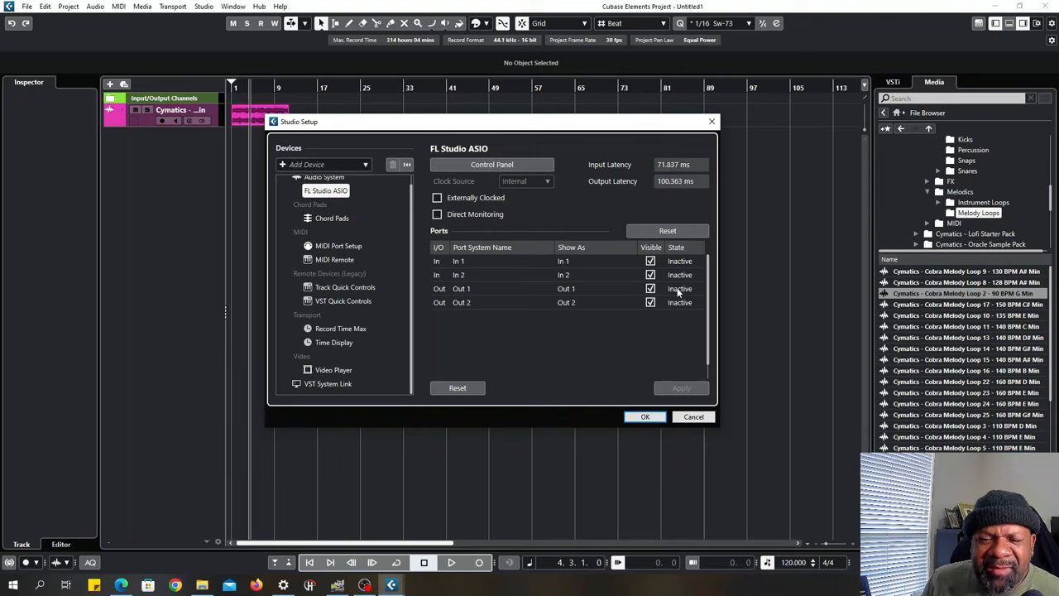
mouse_move(594, 338)
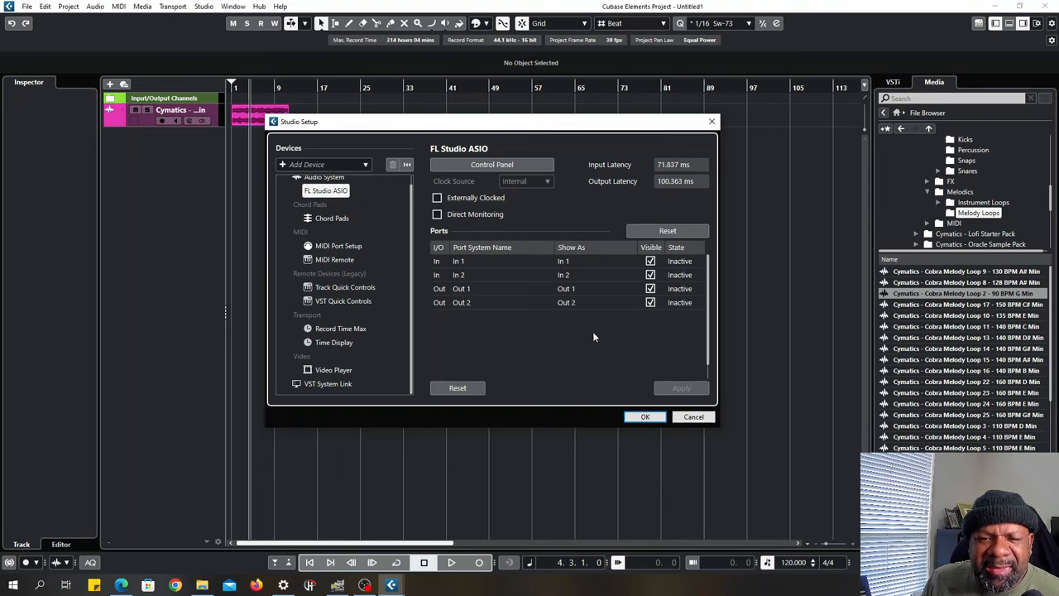
mouse_move(646, 416)
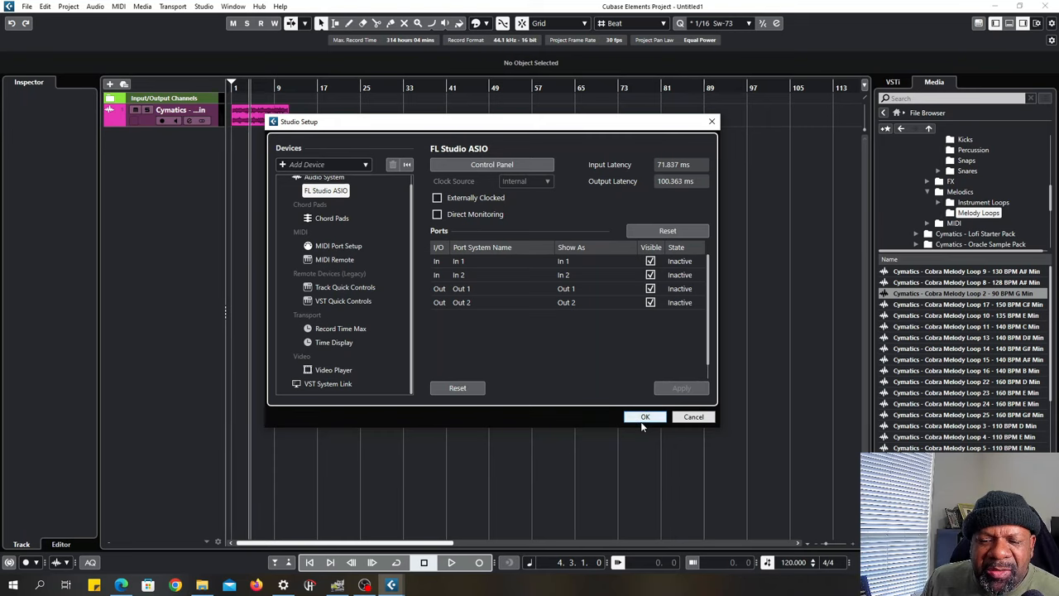
Step: Close Studio Setup and open Audio Connections to view the unconnected Stereo In bus
left_click(645, 416)
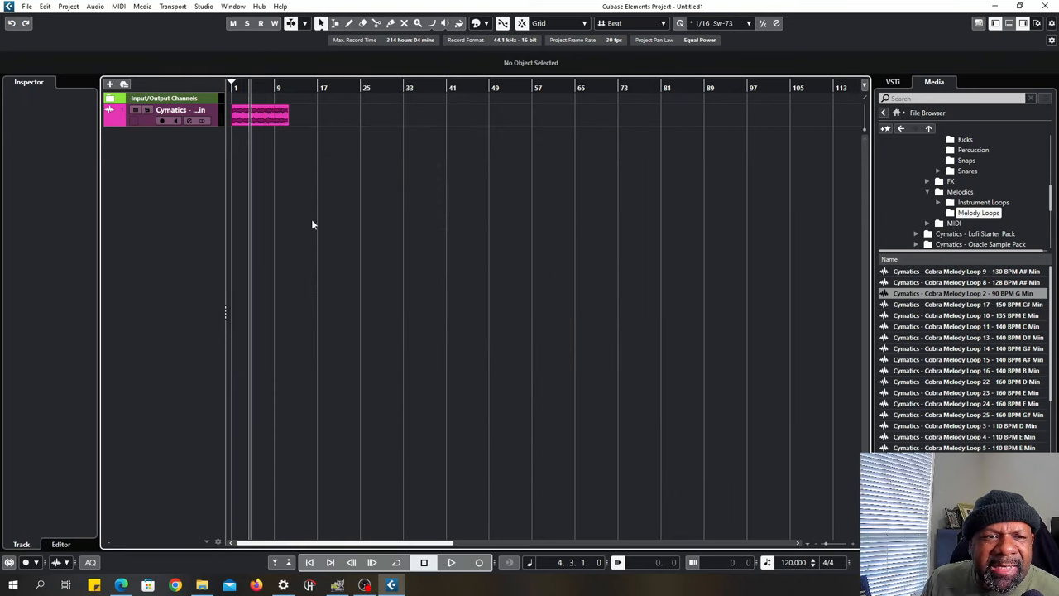
mouse_move(205, 13)
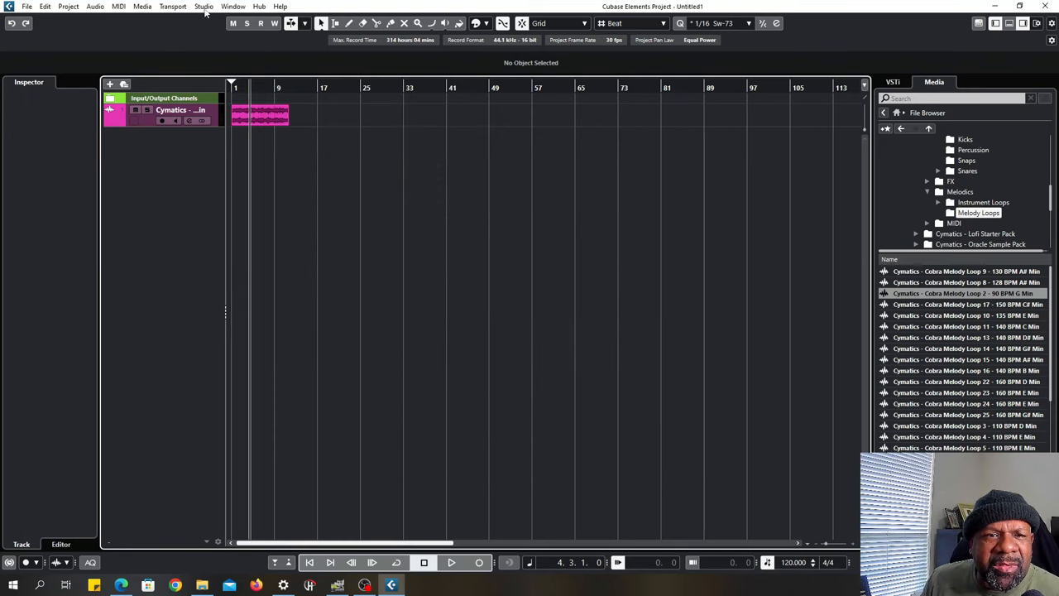
left_click(203, 7)
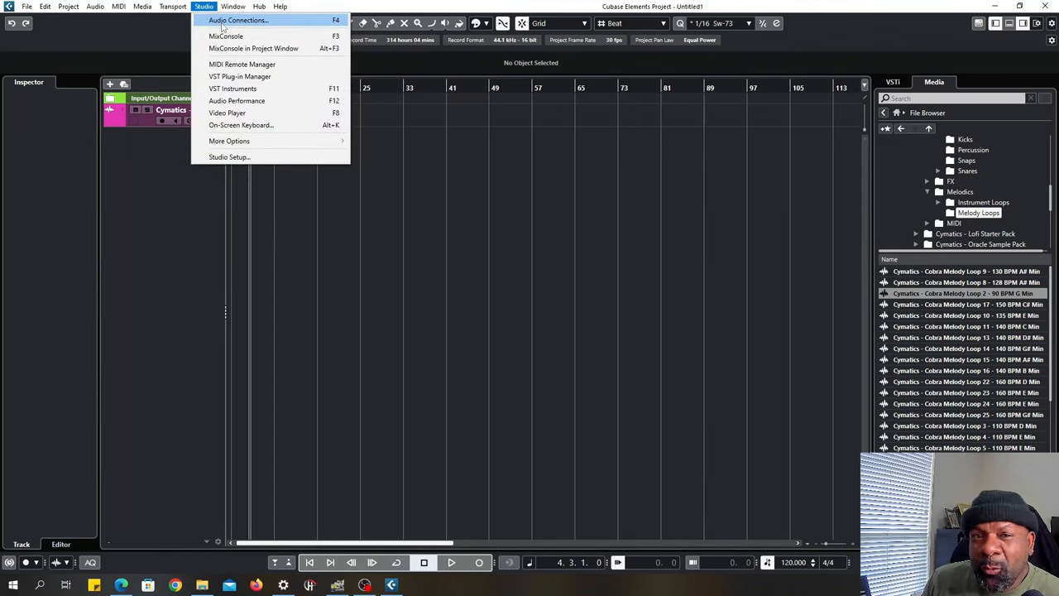
left_click(238, 20)
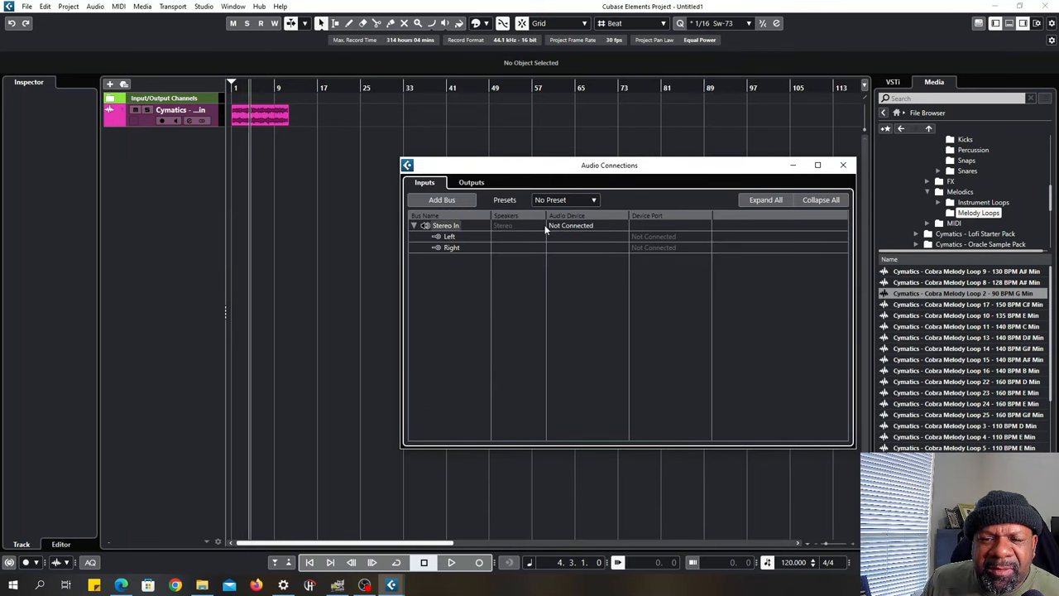
mouse_move(619, 283)
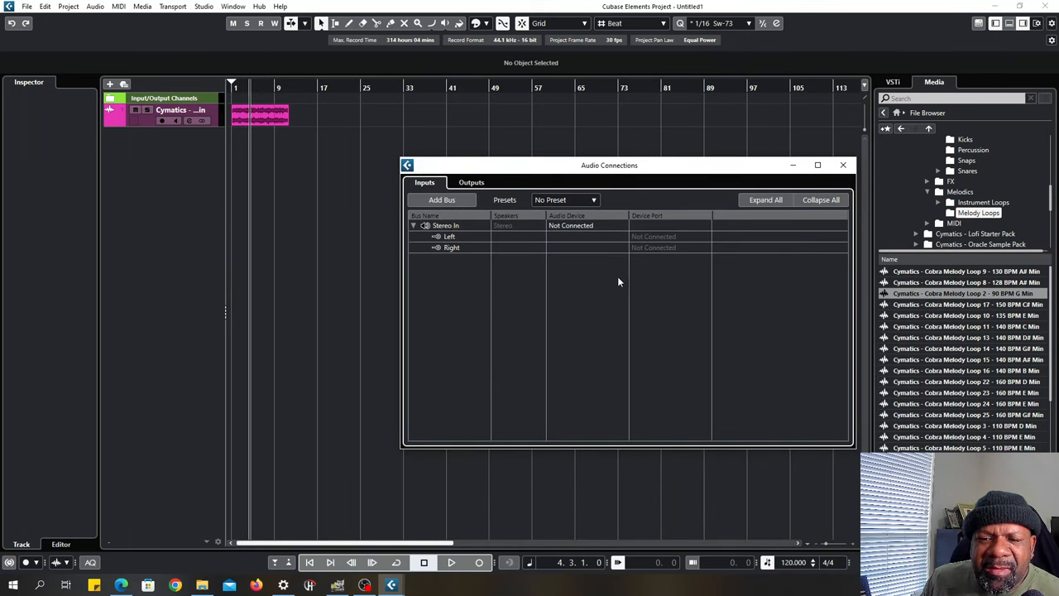
mouse_move(654, 265)
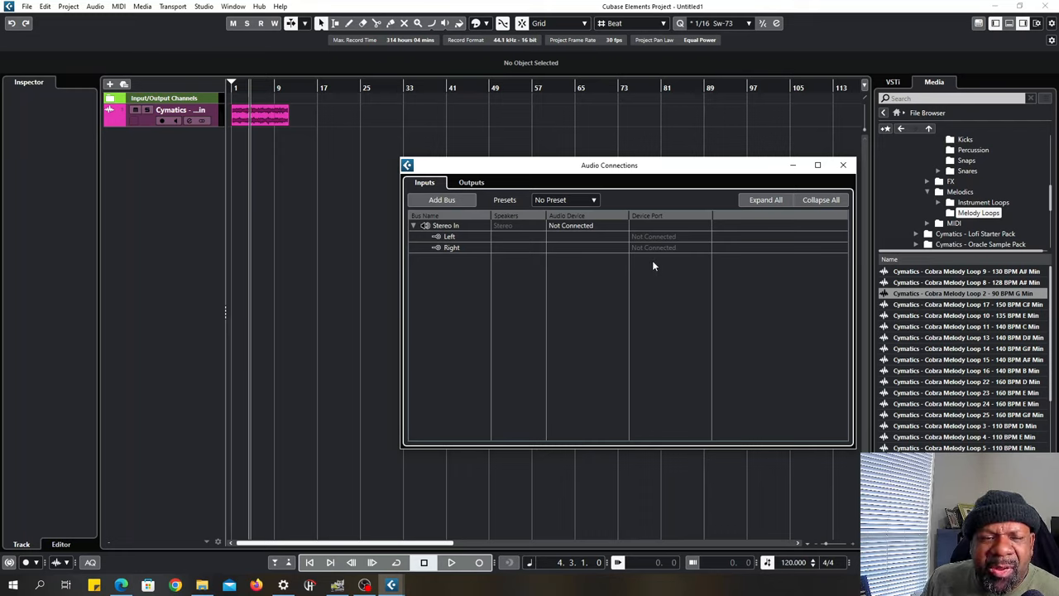
mouse_move(653, 263)
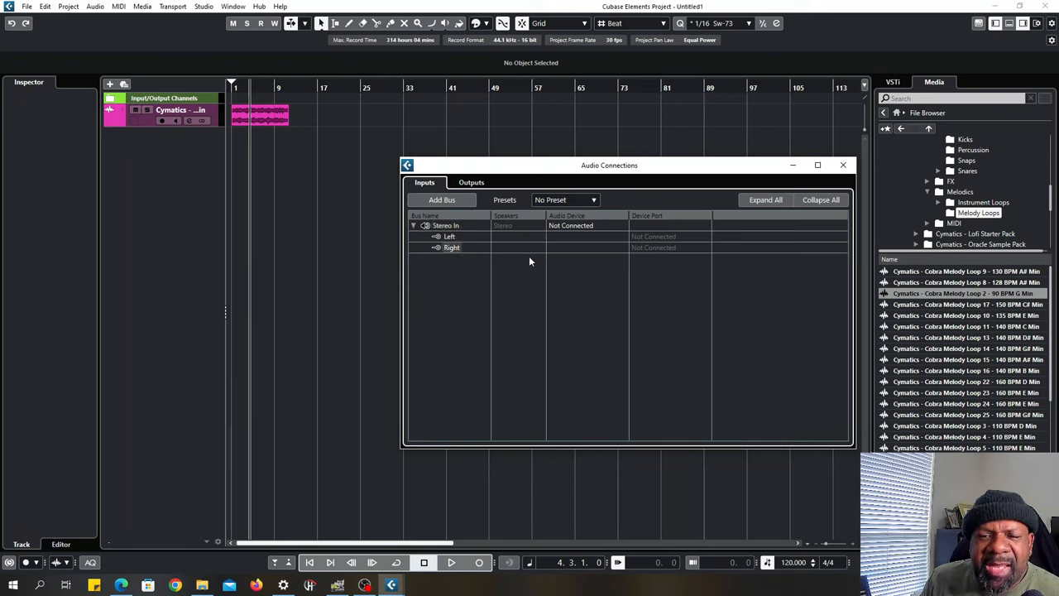
mouse_move(598, 221)
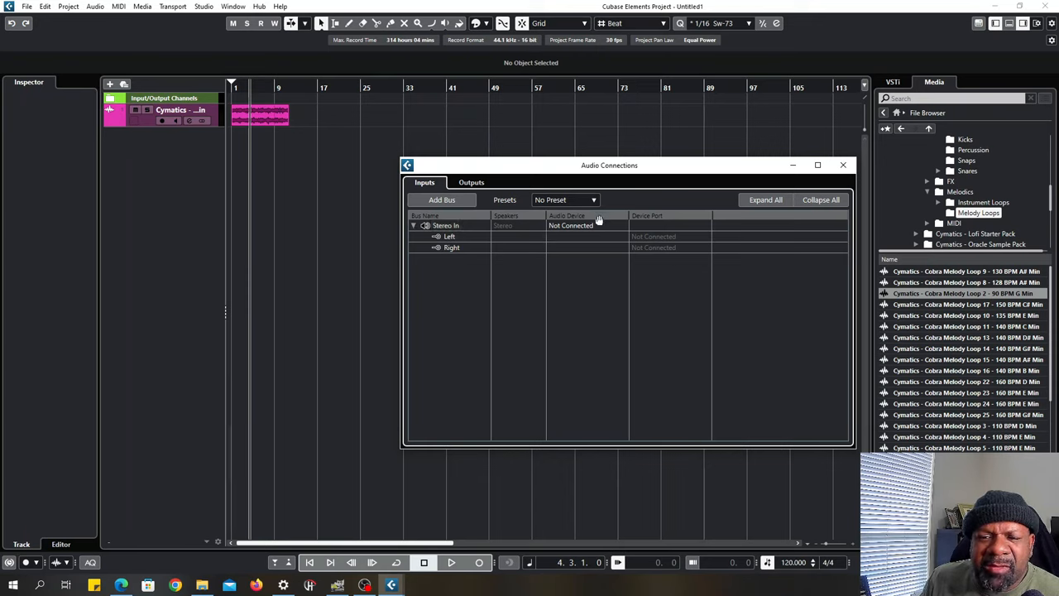
mouse_move(439, 197)
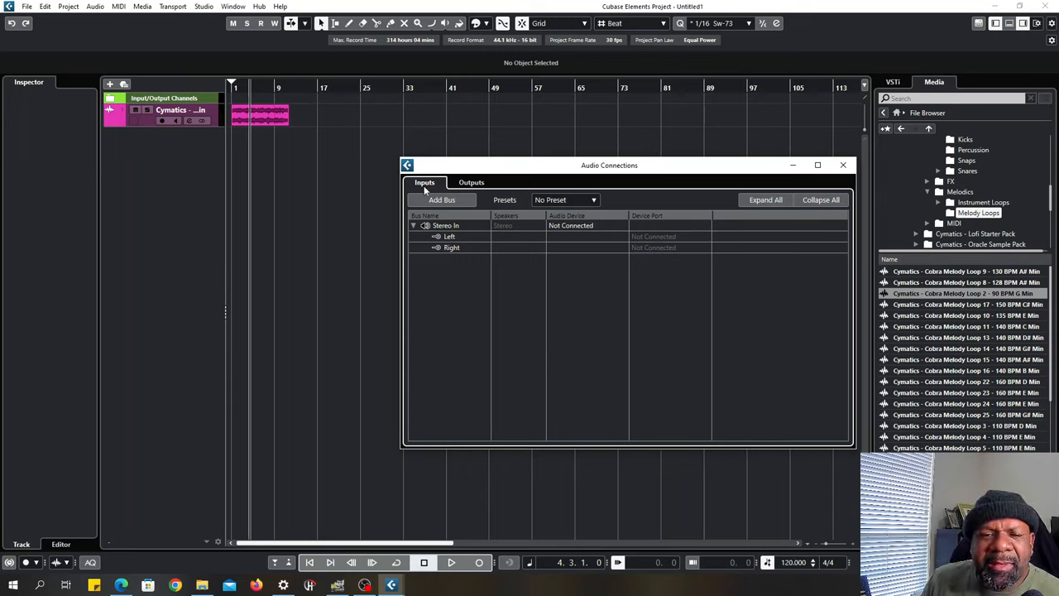
mouse_move(412, 190)
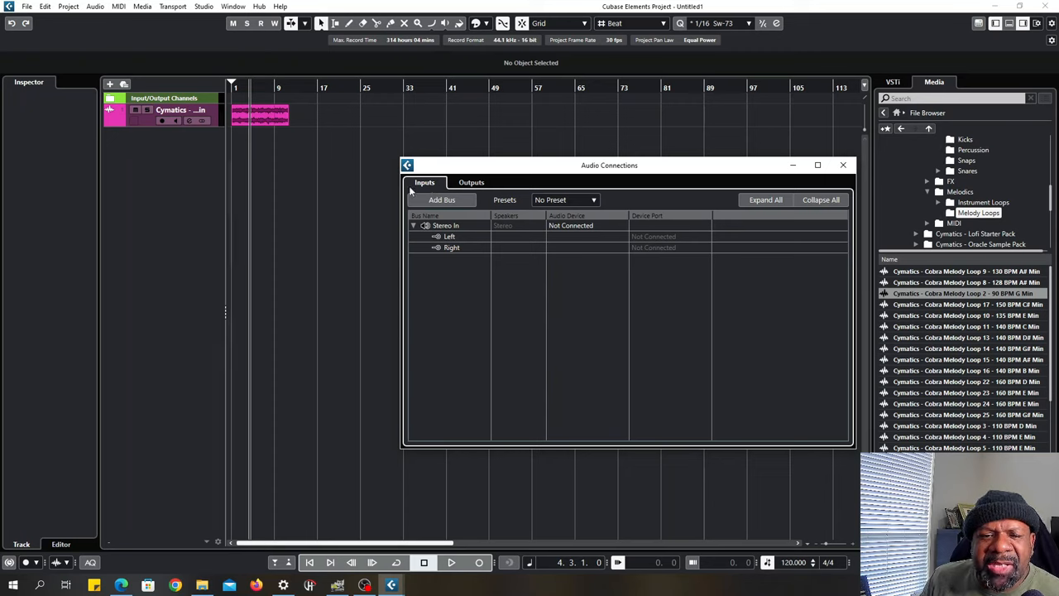
Step: Set Stereo In's audio device to FL Studio ASIO, Left on In 1 and Right on In 2
left_click(570, 225)
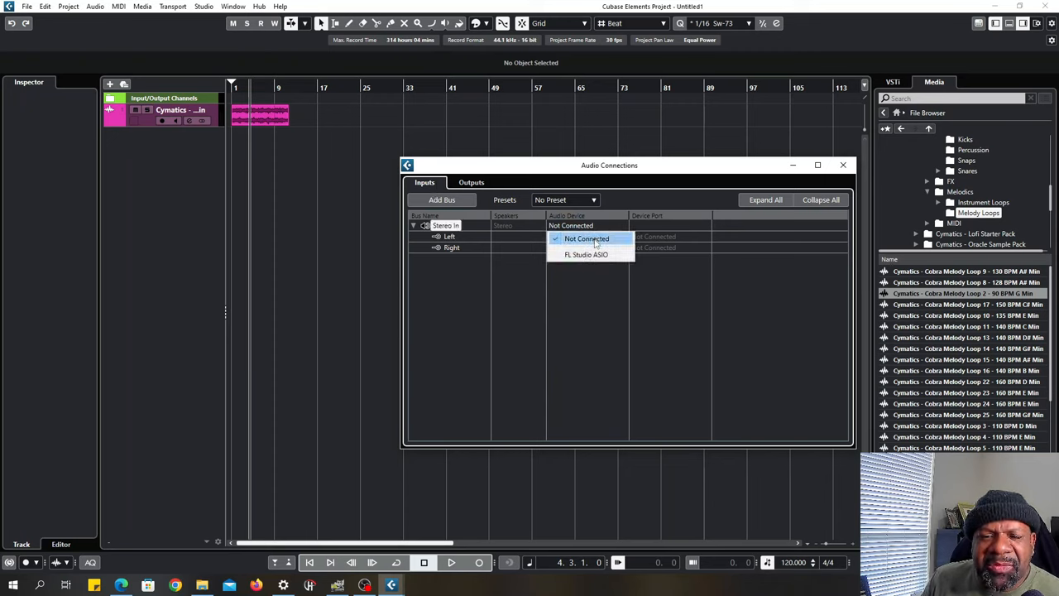
mouse_move(586, 255)
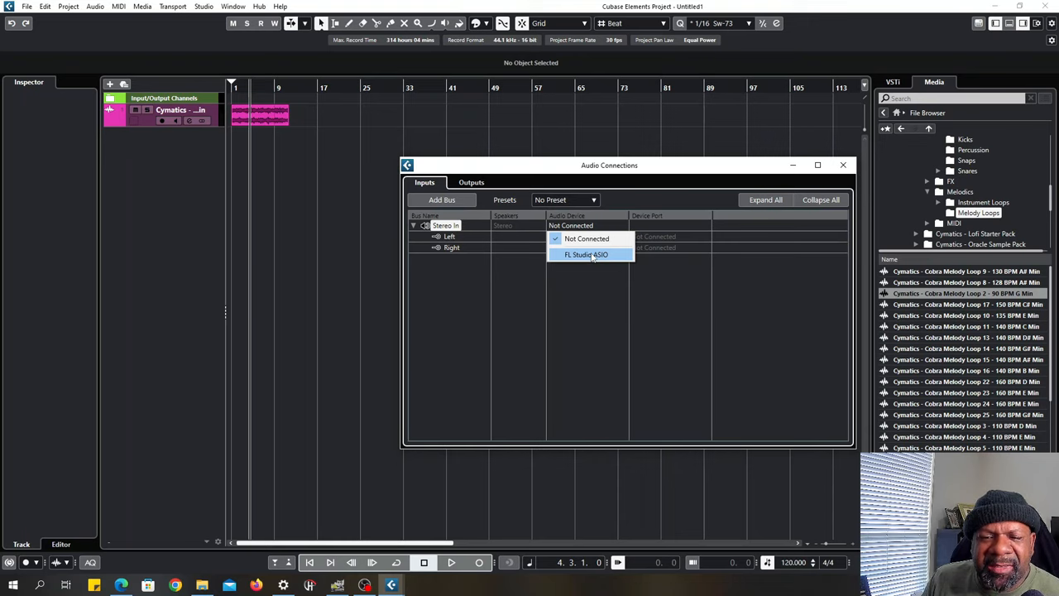
left_click(585, 254)
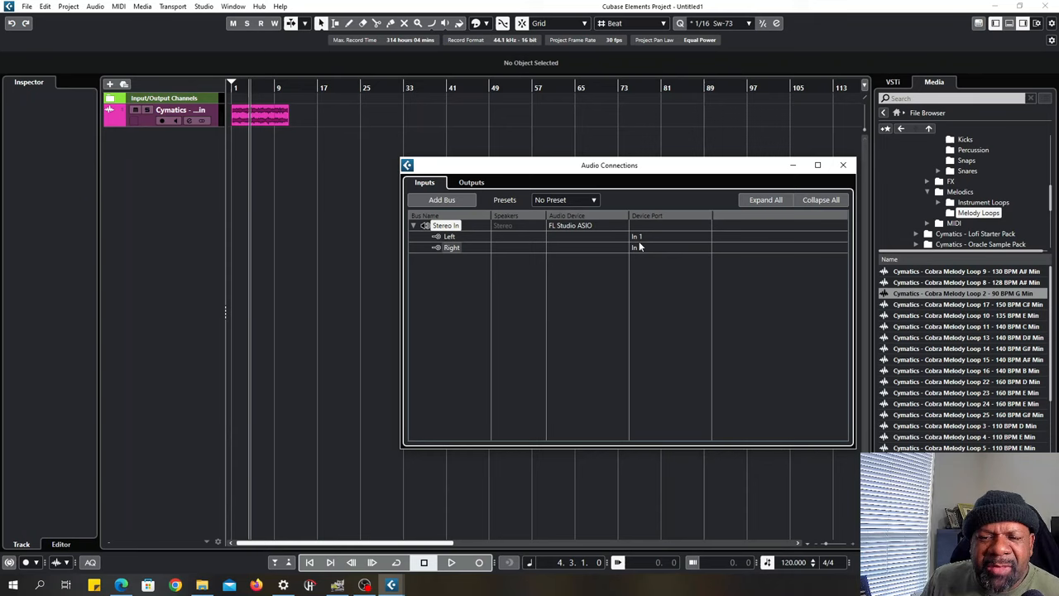
left_click(636, 248)
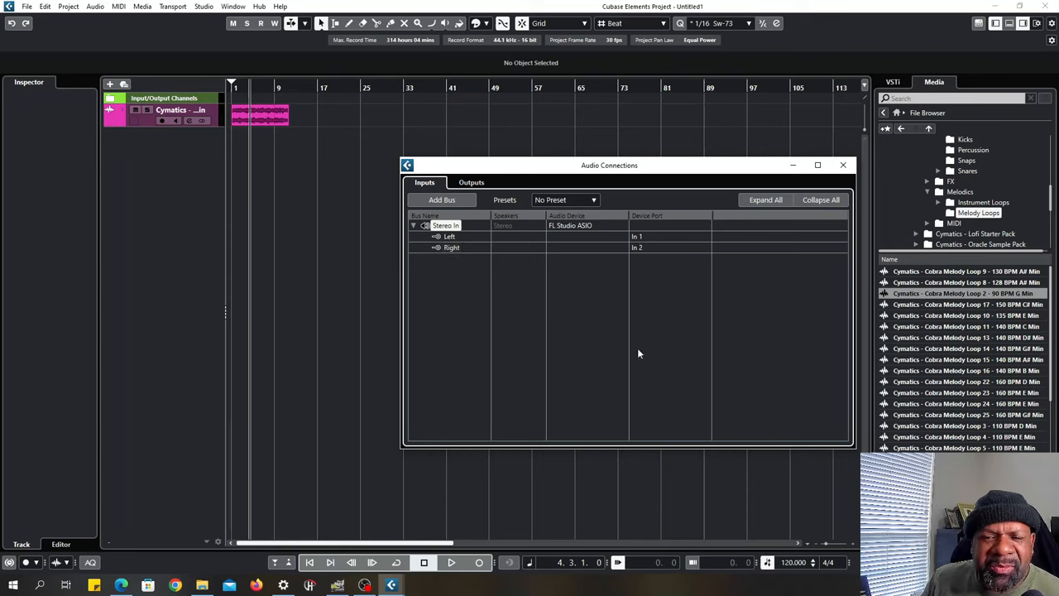
mouse_move(644, 305)
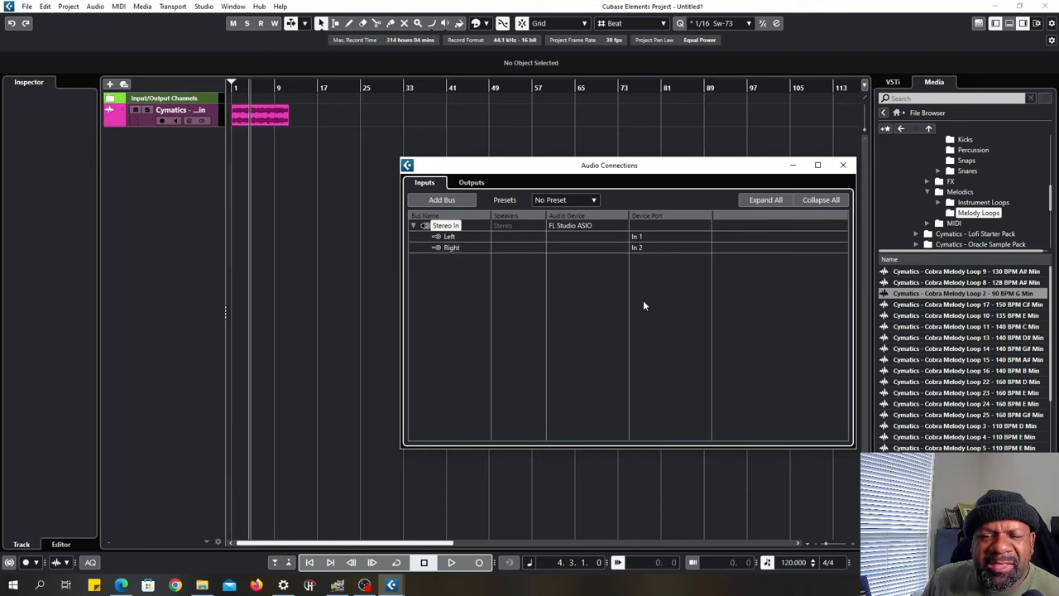
mouse_move(647, 310)
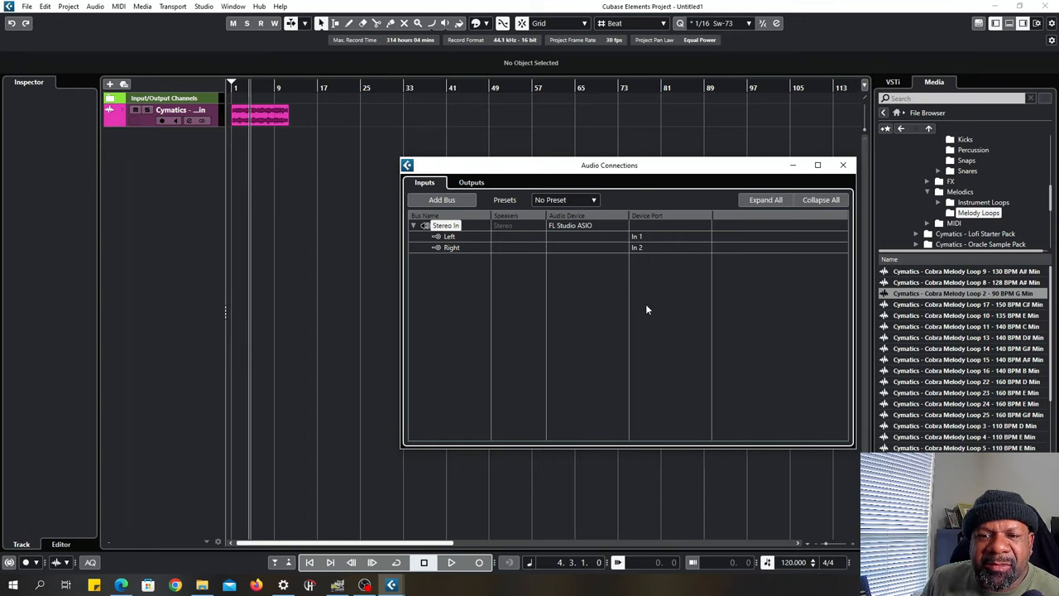
mouse_move(466, 300)
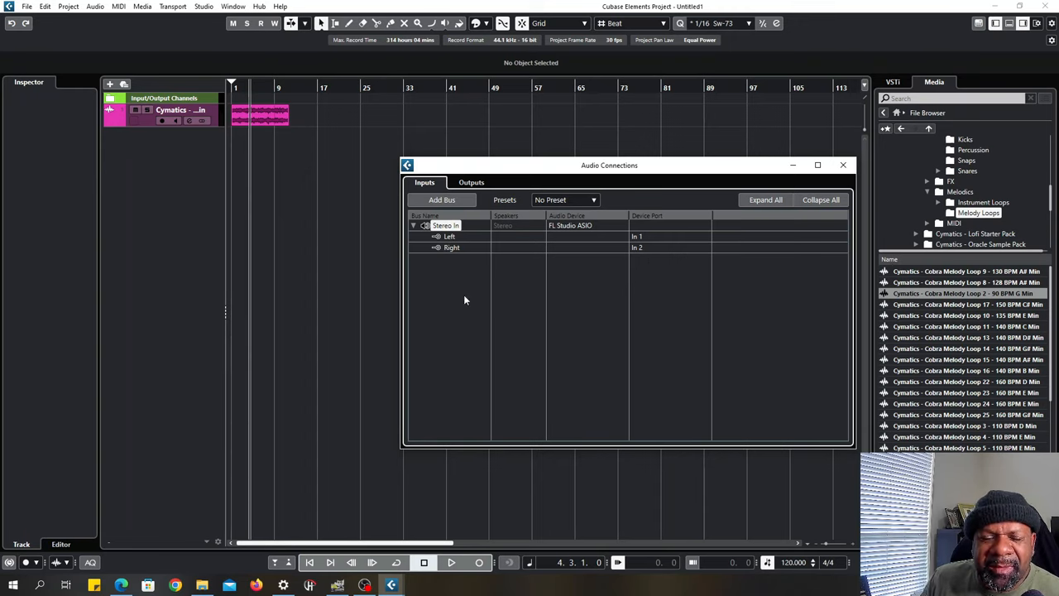
mouse_move(484, 208)
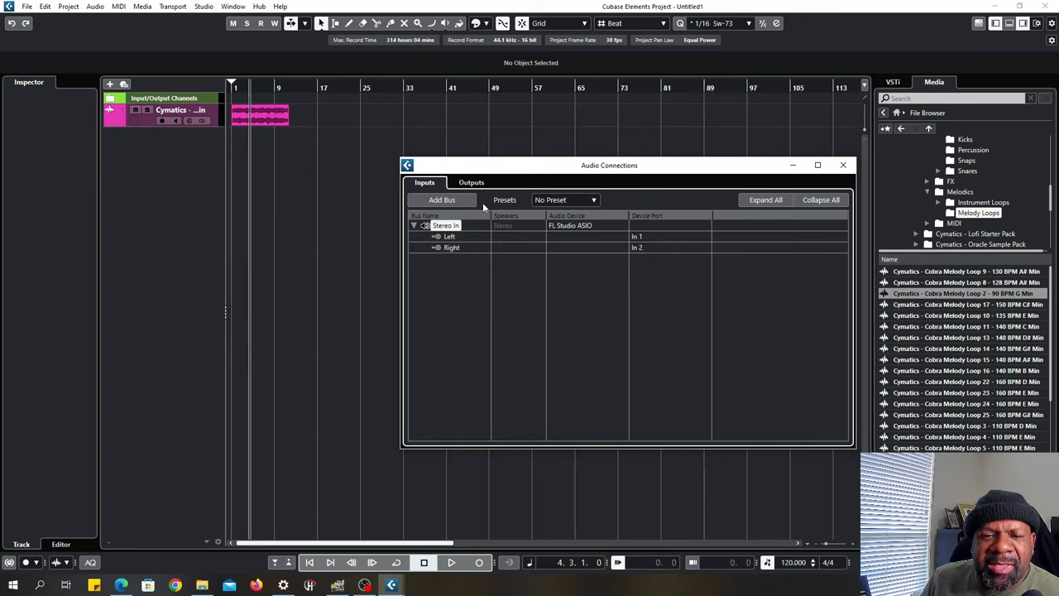
Step: On Outputs, route Stereo Out to FL Studio ASIO and expand it to check Out 1/Out 2
left_click(471, 182)
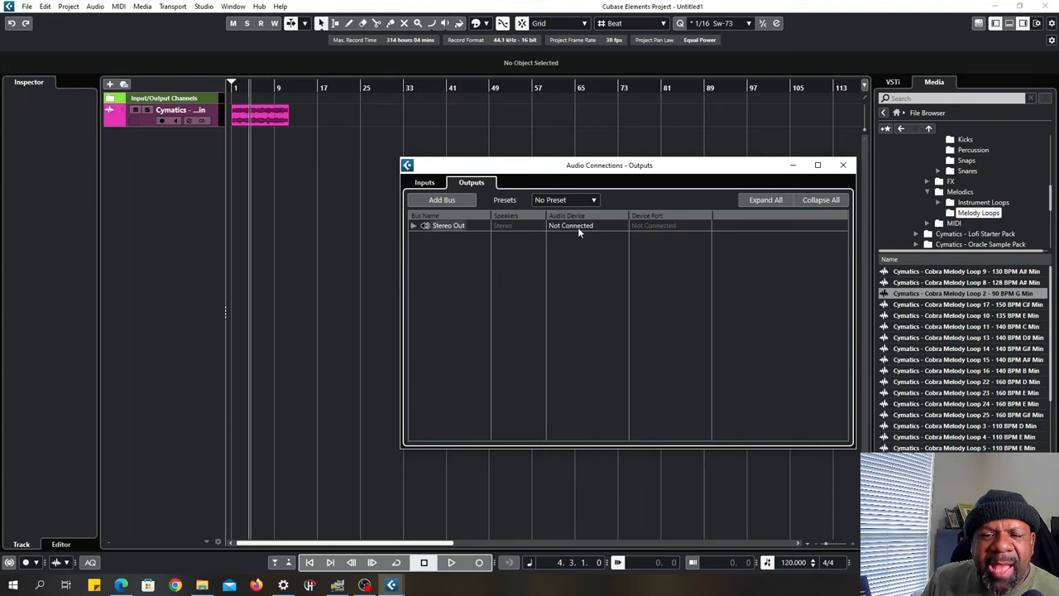
mouse_move(437, 231)
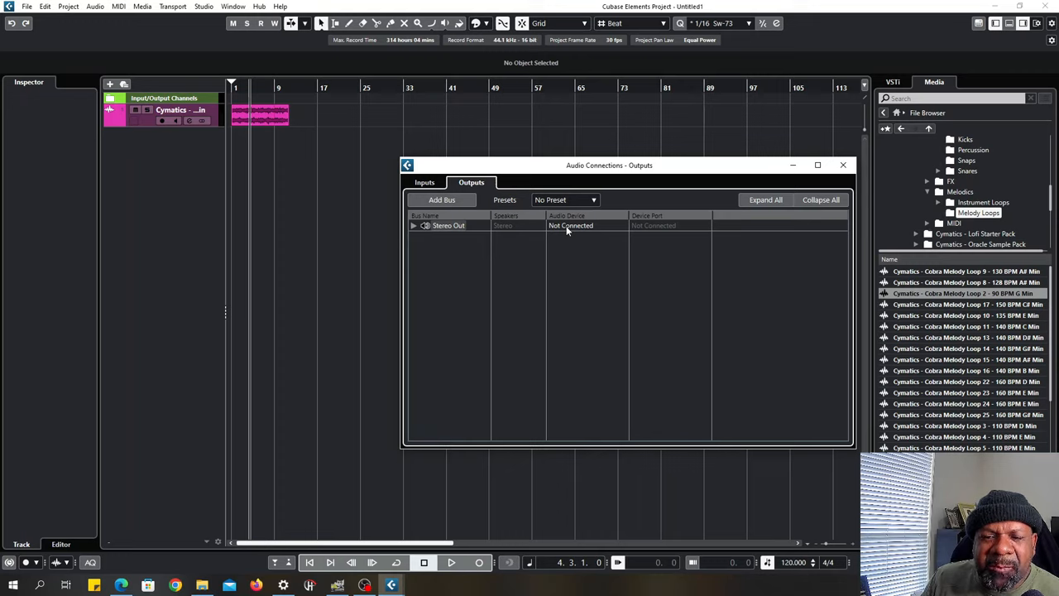
left_click(570, 225)
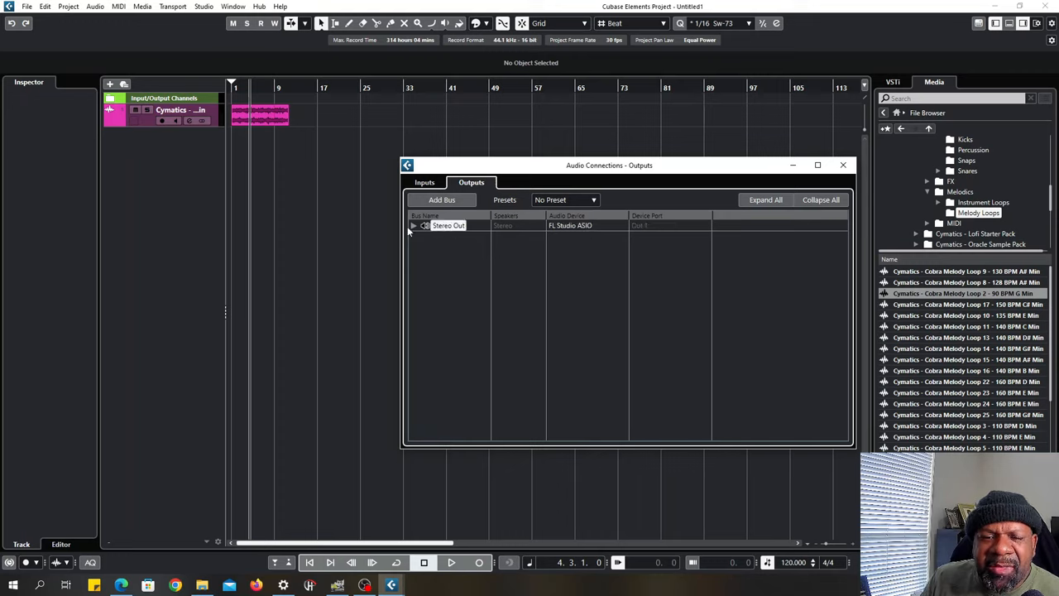
mouse_move(414, 232)
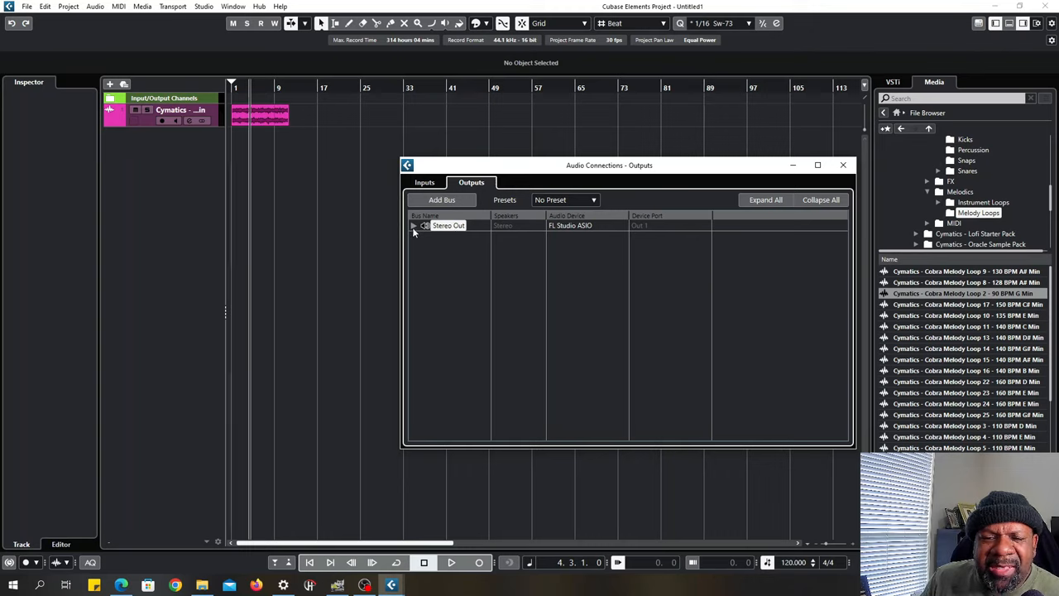
mouse_move(656, 231)
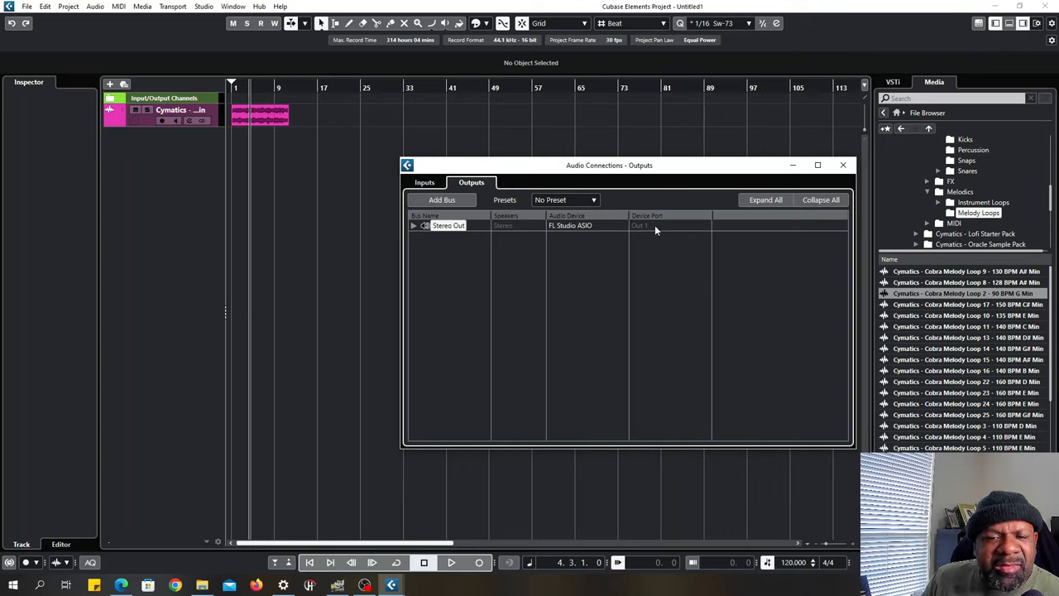
left_click(413, 225)
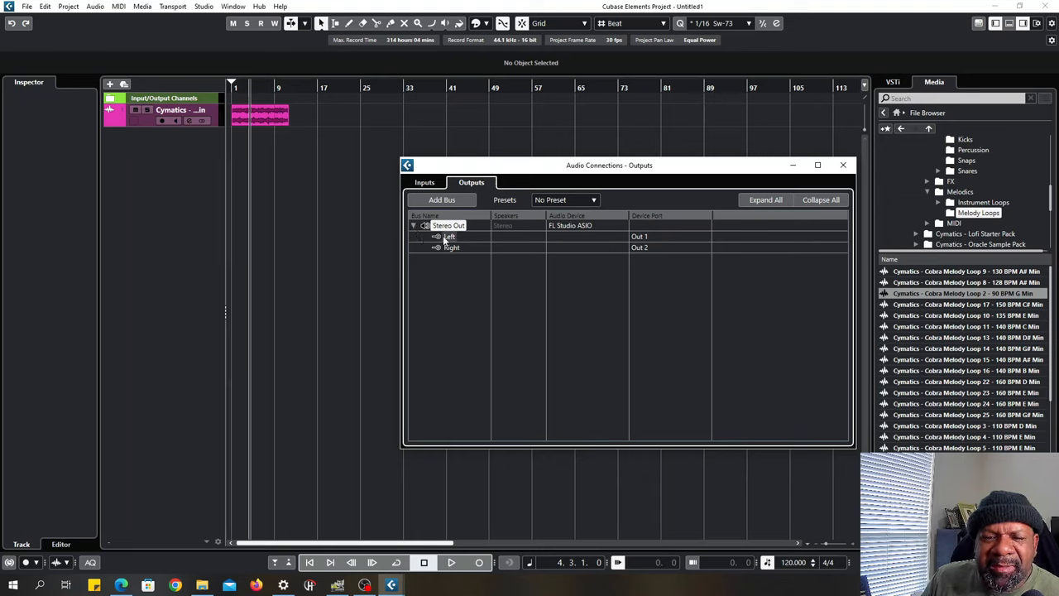
mouse_move(571, 258)
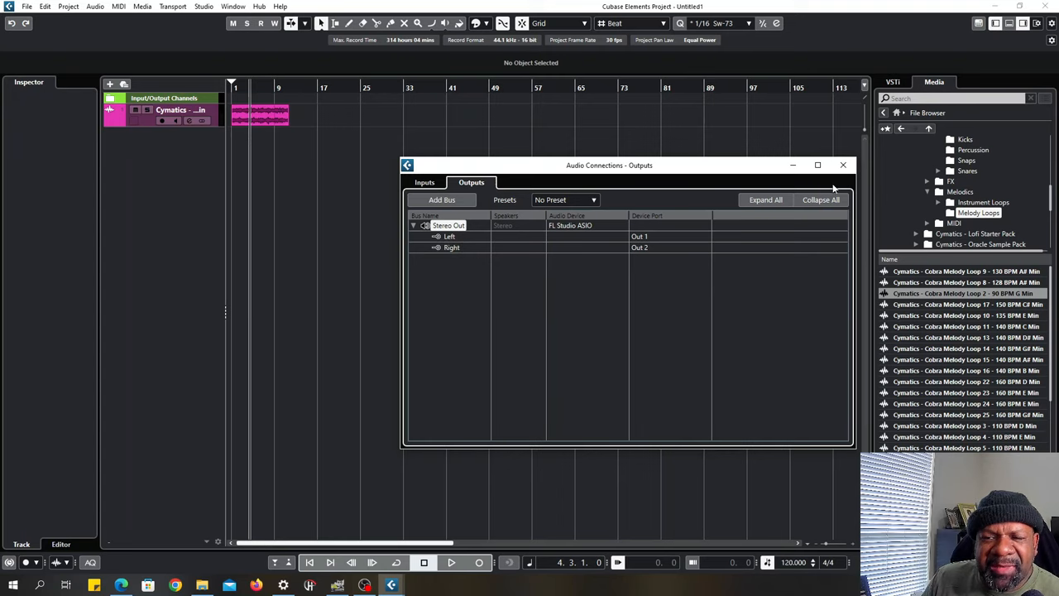
Step: Close Audio Connections, then play the project briefly and stop it
left_click(843, 165)
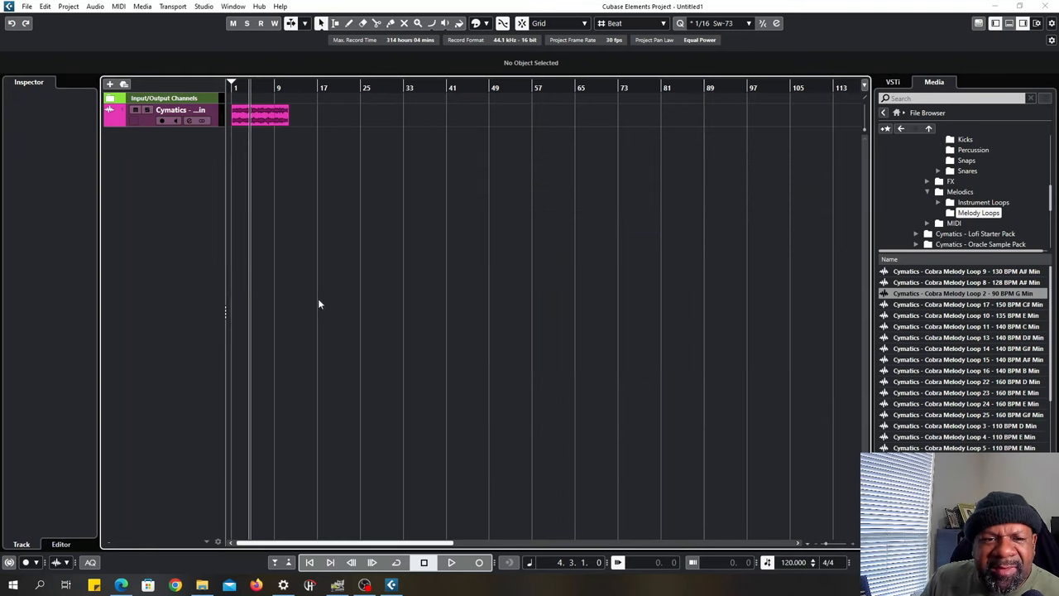
left_click(450, 563)
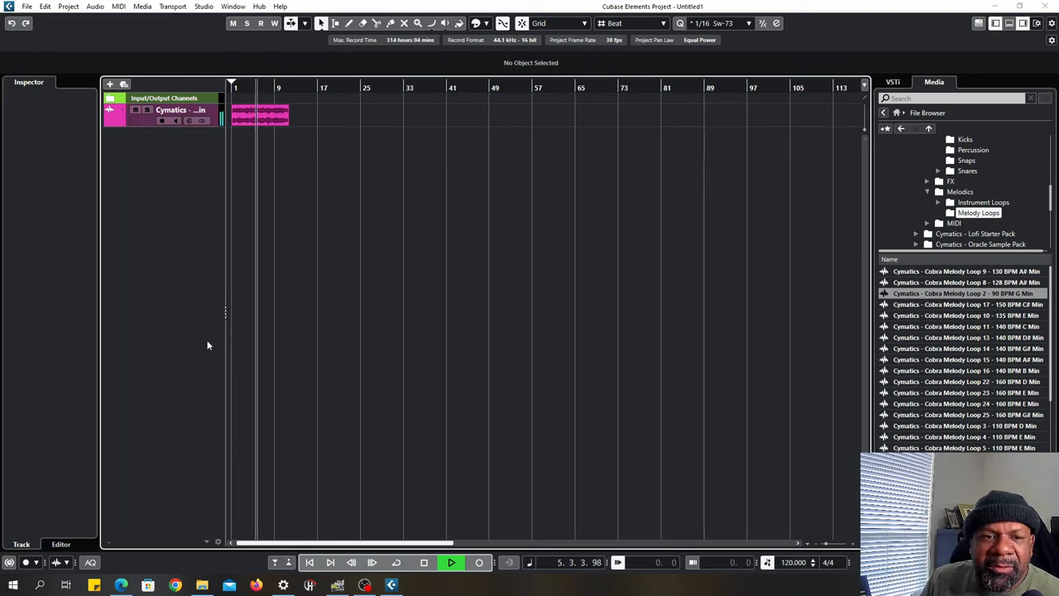
left_click(424, 563)
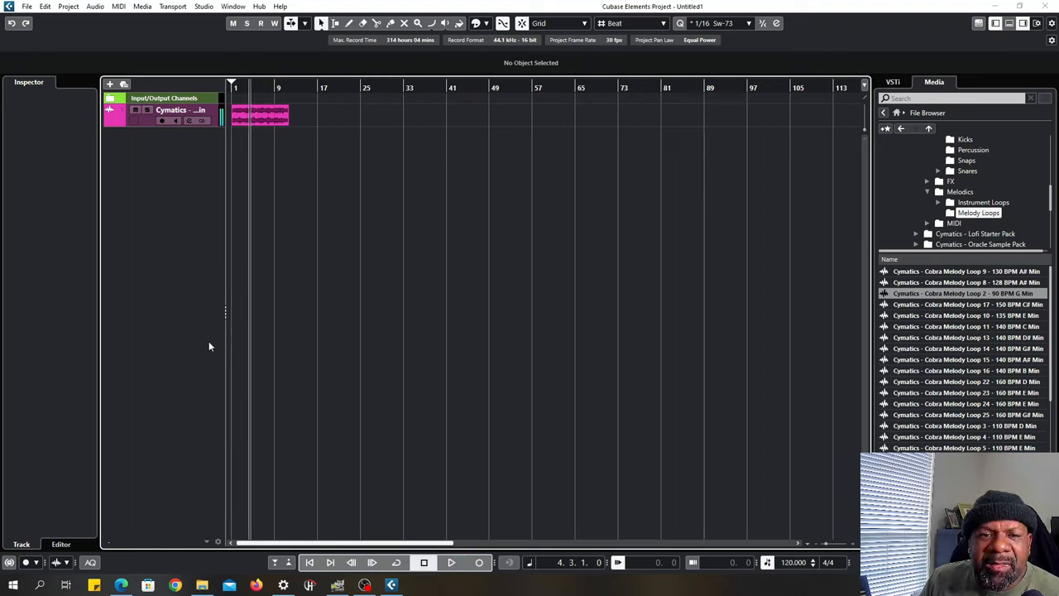